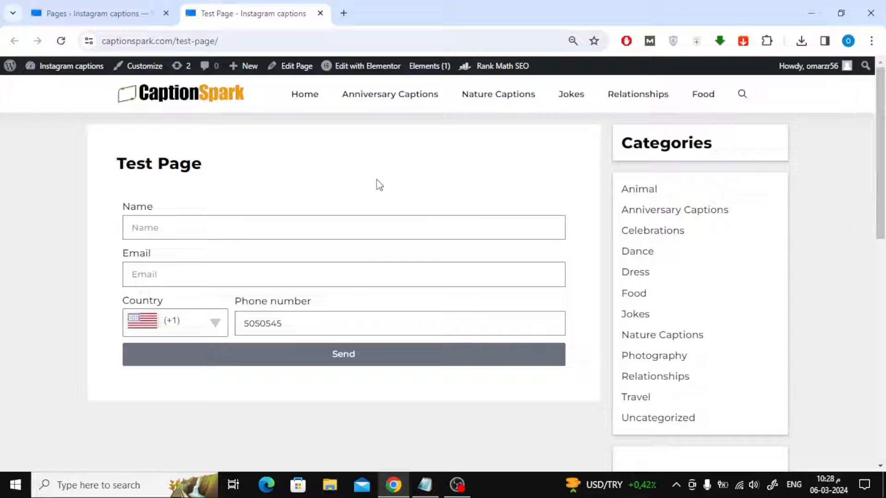
Step: Switch the live form's phone country code from +1 to +681 so the flag updates
scroll("down", 3)
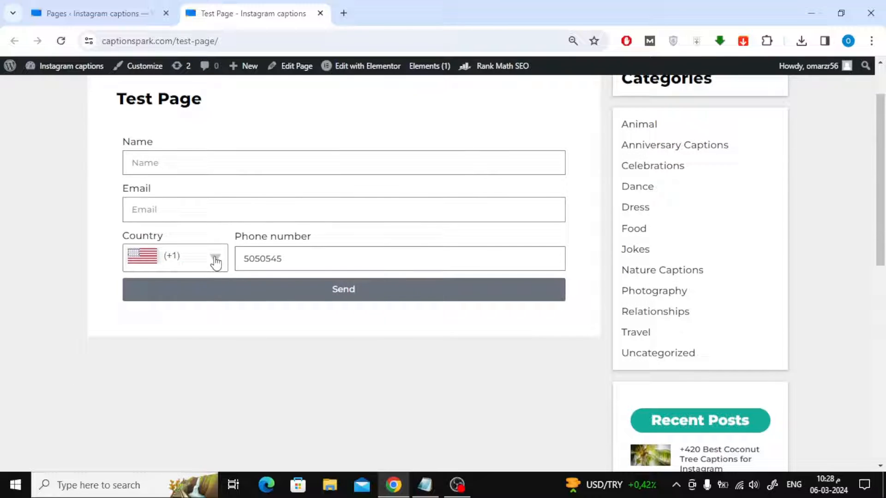
left_click(214, 259)
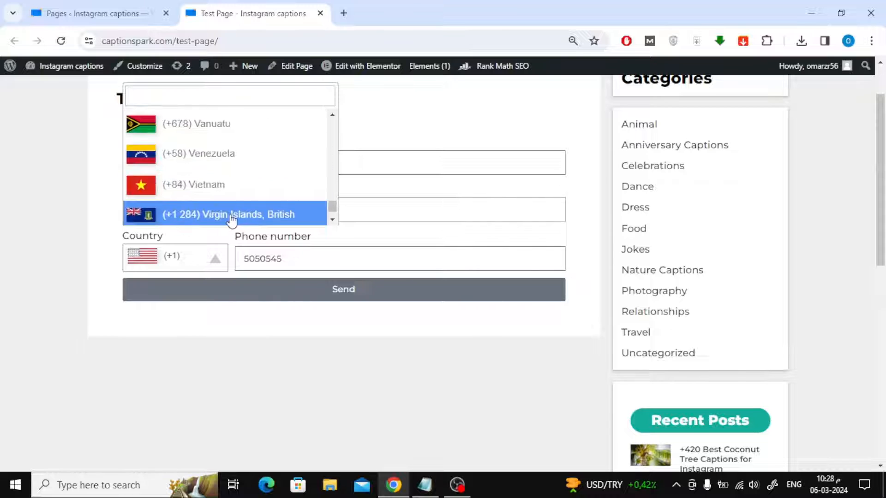
left_click(226, 213)
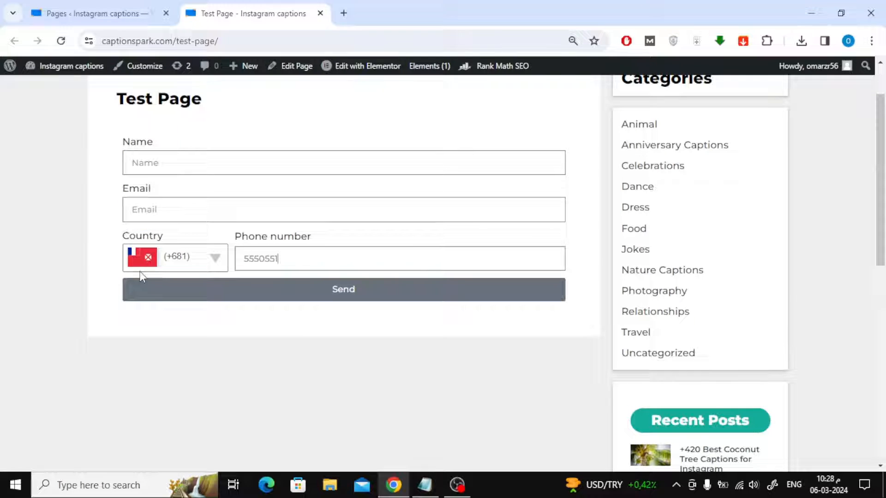
scroll("up", 3)
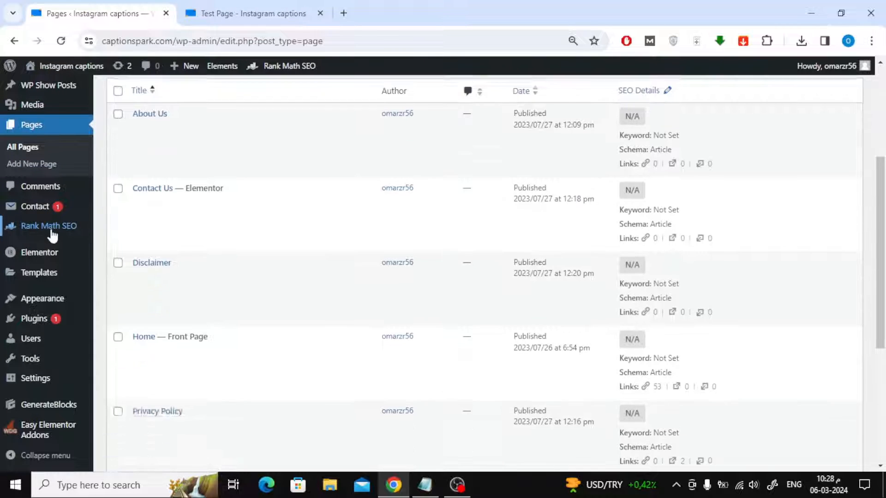
Step: Search new plugins for 'startklar', confirm Startklar Elementor Addons is active, then return to the test page
left_click(34, 318)
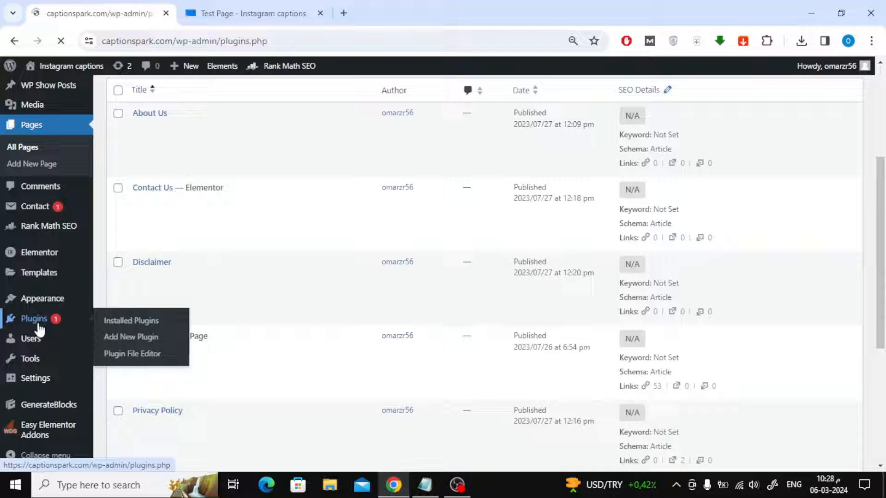
left_click(130, 320)
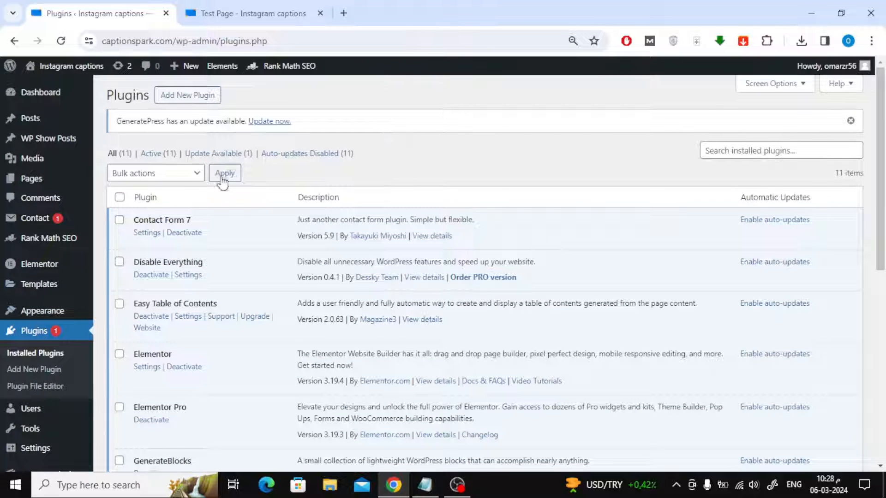
left_click(187, 95)
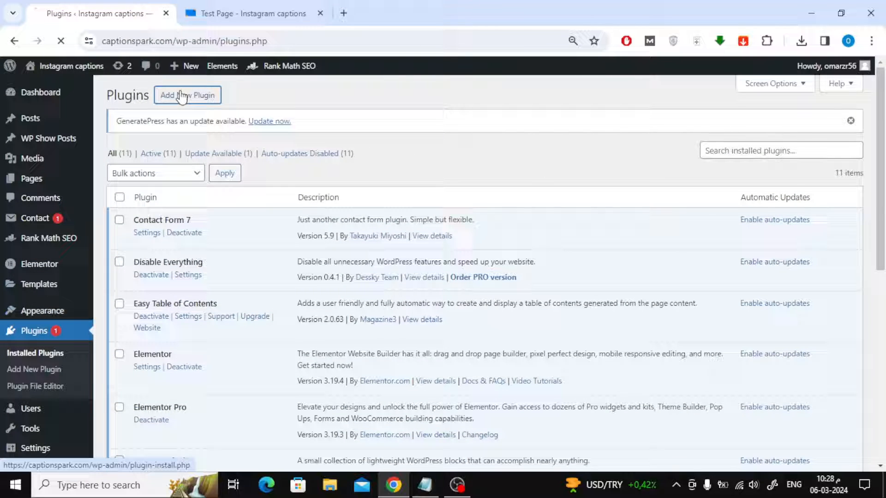
left_click(187, 95)
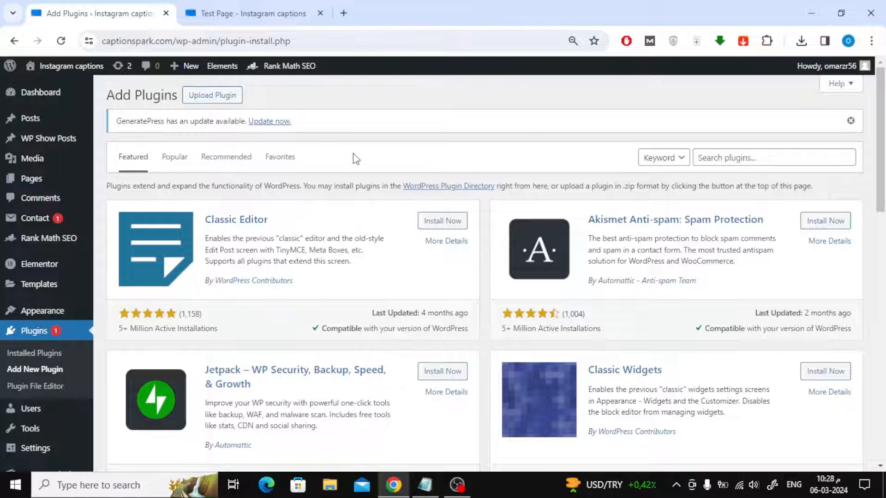
type("startklar")
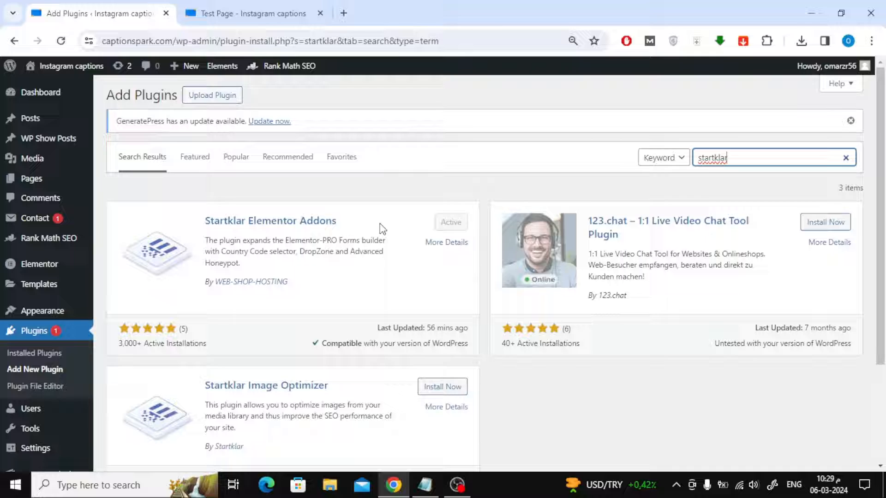
left_click(254, 13)
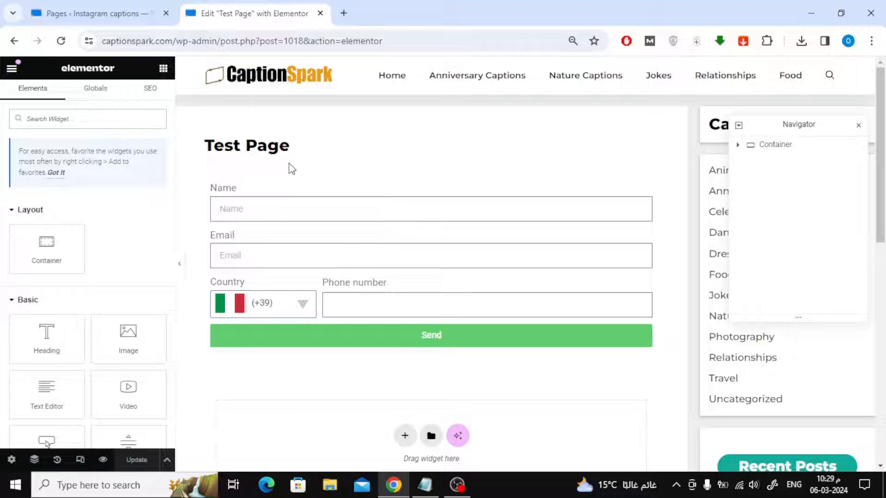
mouse_move(444, 180)
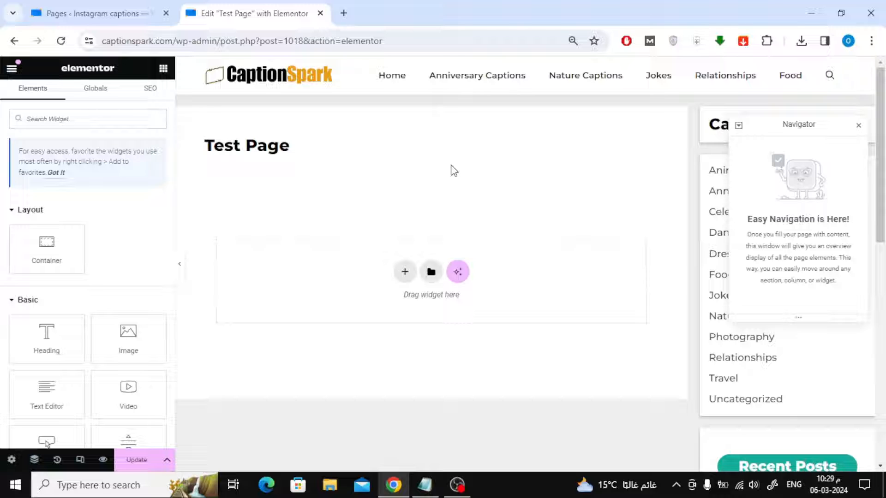
mouse_move(221, 204)
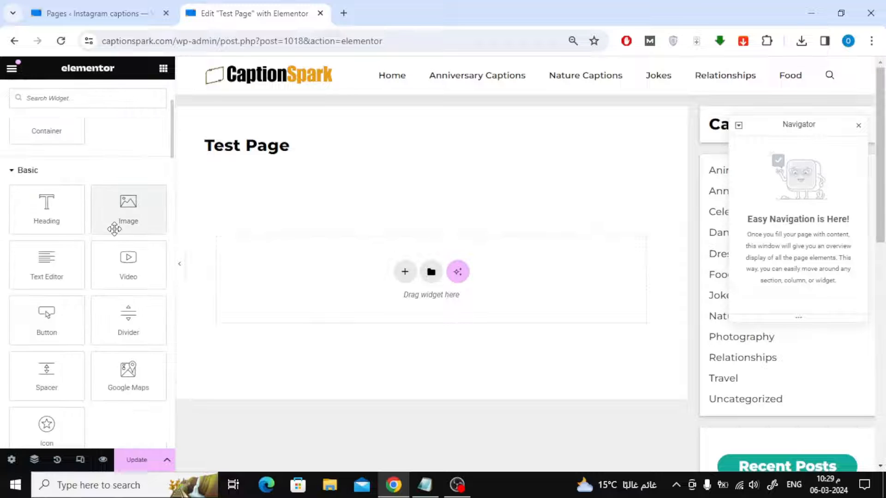
Step: Scroll the editor to the container holding the fresh Name, Email and Message form
scroll("down", 3)
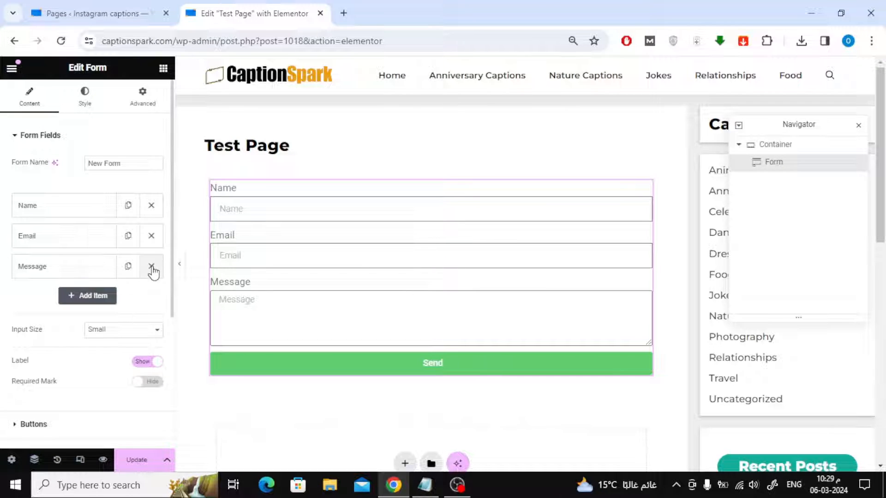
Step: Remove the Message field and add a new field of type Tel
left_click(151, 266)
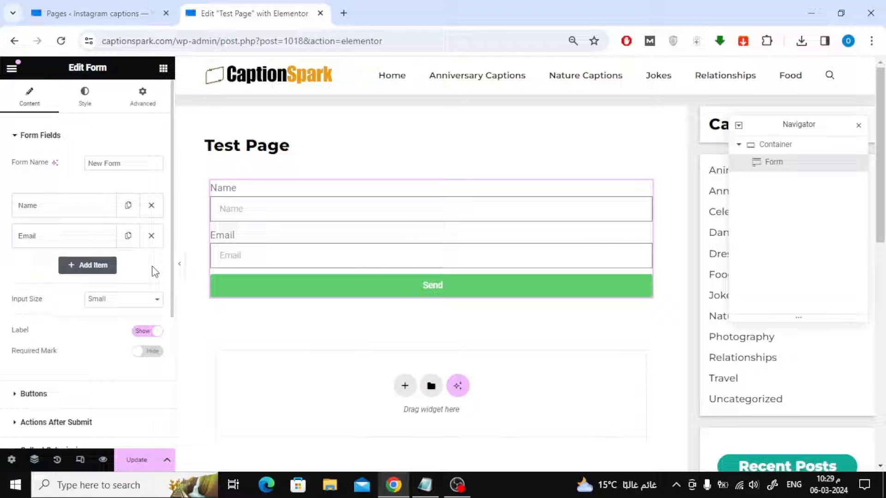
mouse_move(119, 268)
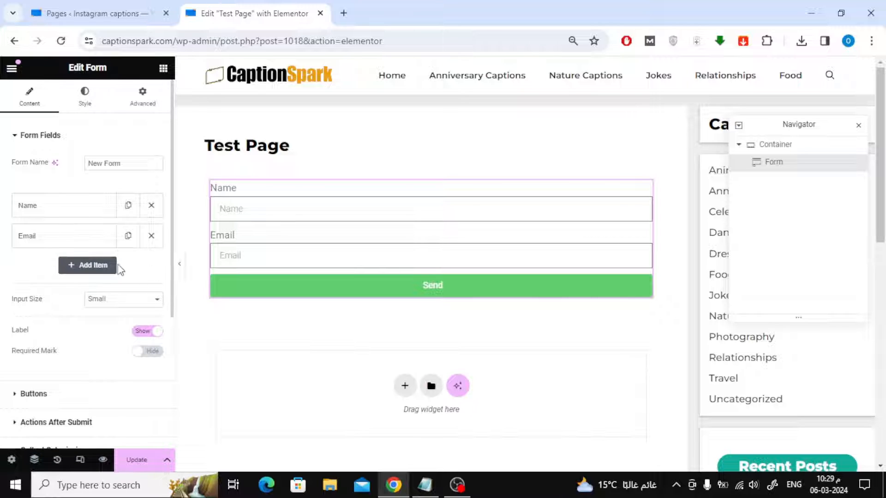
left_click(87, 265)
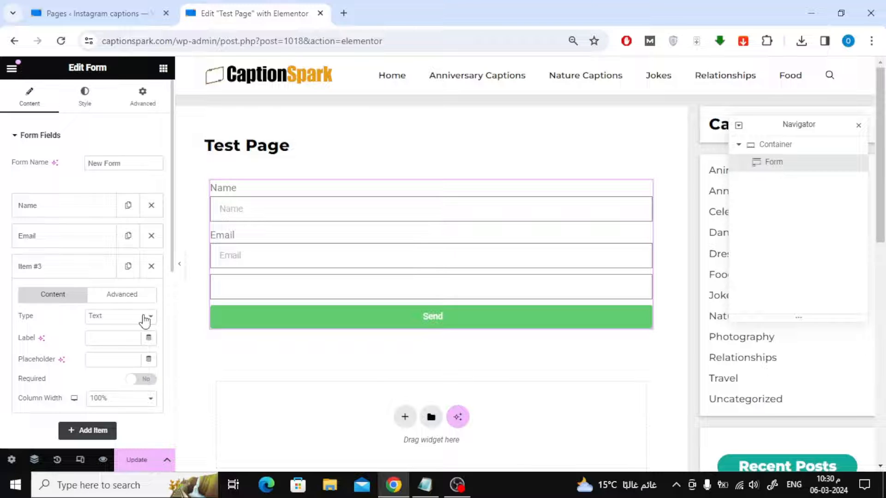
left_click(120, 316)
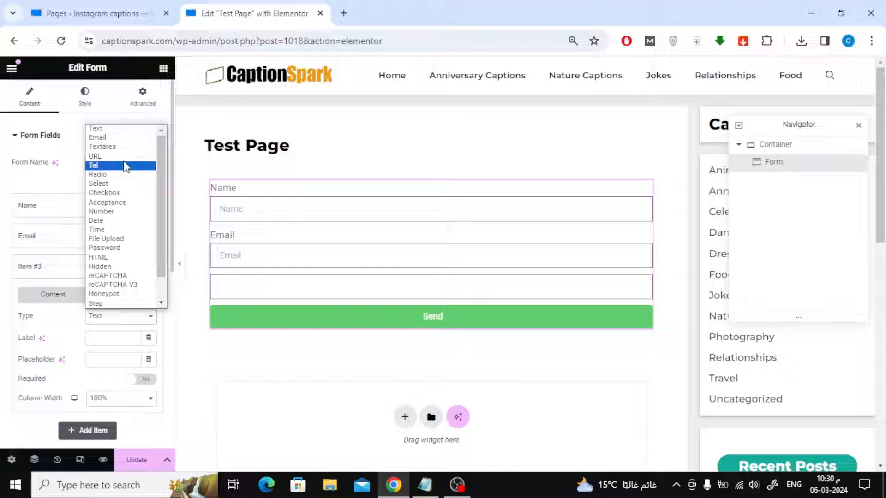
mouse_move(119, 168)
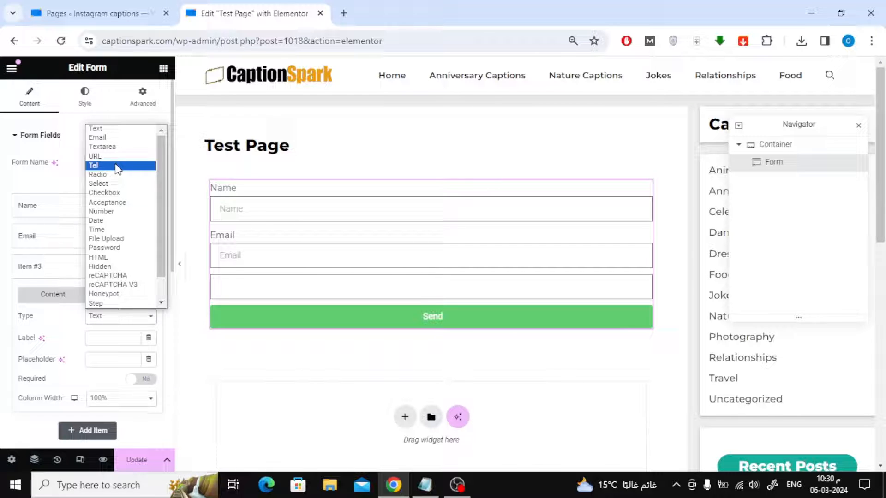
left_click(94, 165)
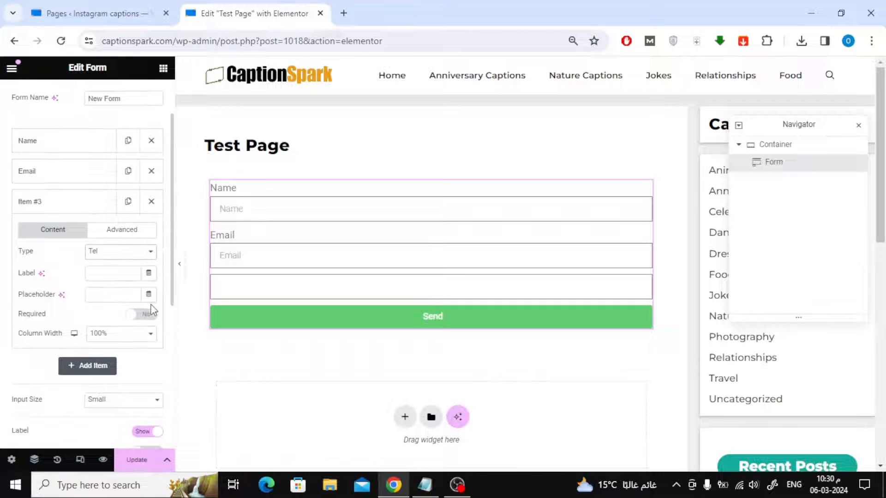
Step: Label the new telephone field 'Phone Number' and collapse its settings
left_click(113, 273)
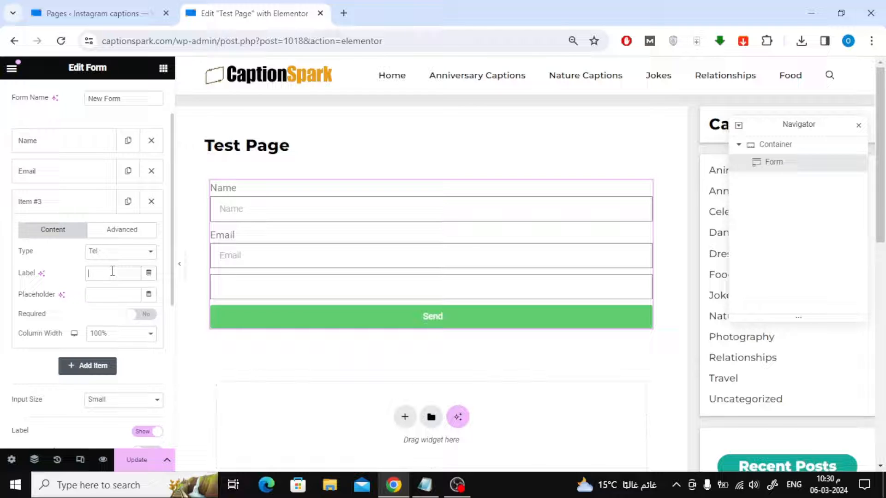
type("Phone Number")
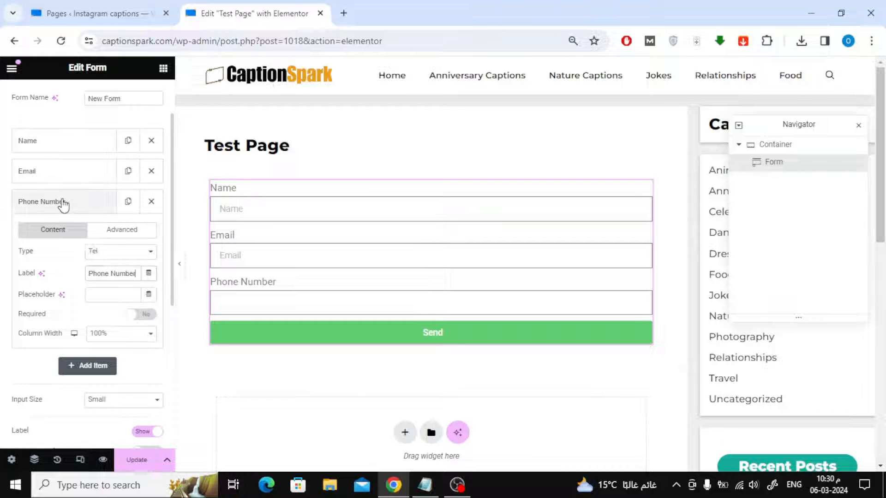
left_click(41, 202)
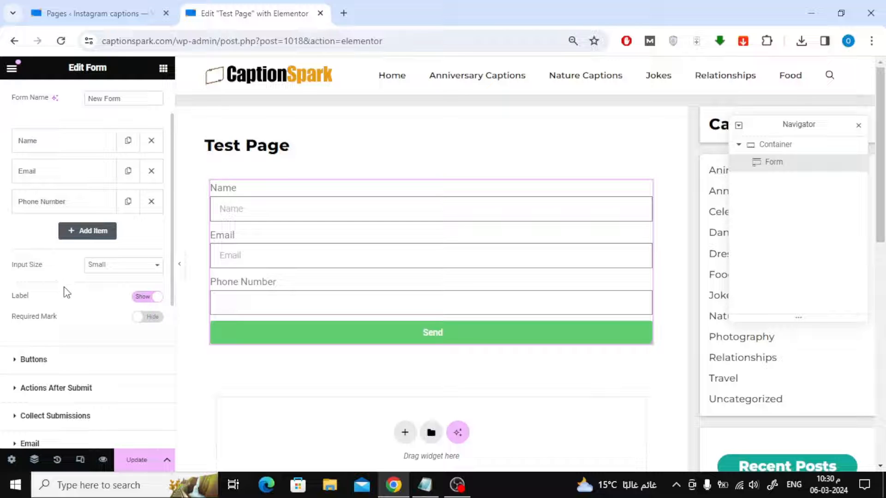
Step: Make field #4 a required Phone number prefix field labelled 'Country'
left_click(87, 230)
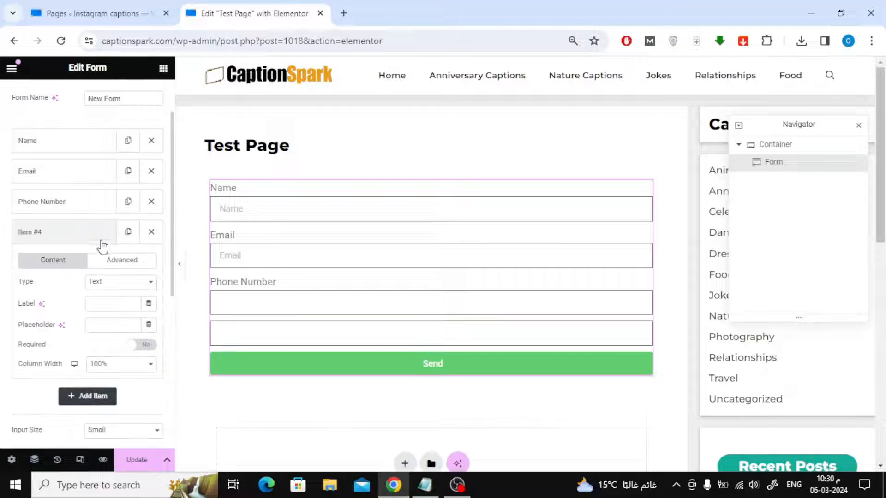
left_click(119, 282)
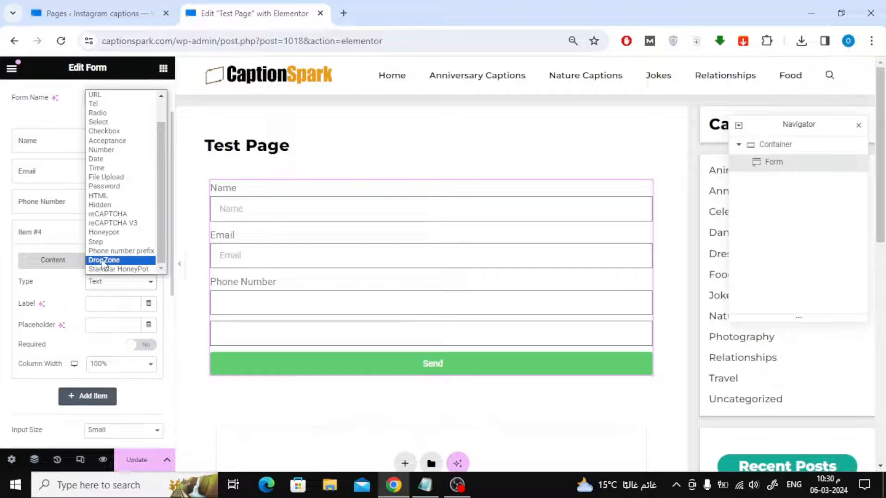
mouse_move(121, 251)
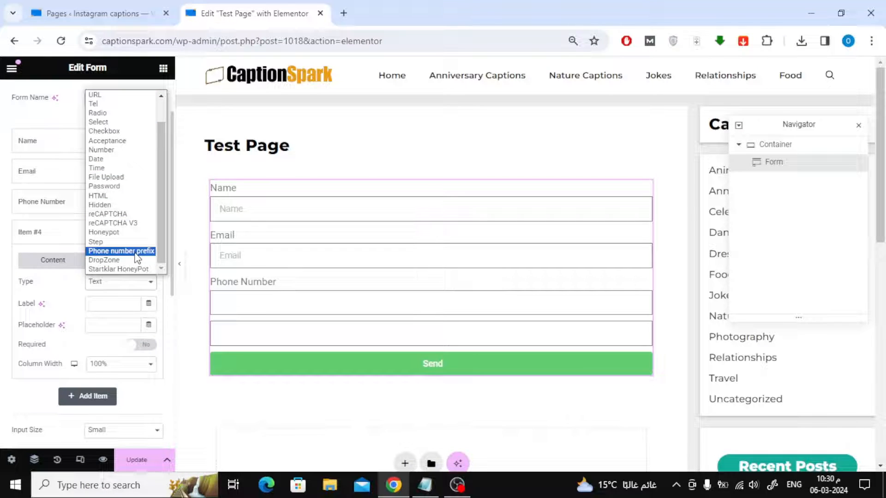
left_click(120, 251)
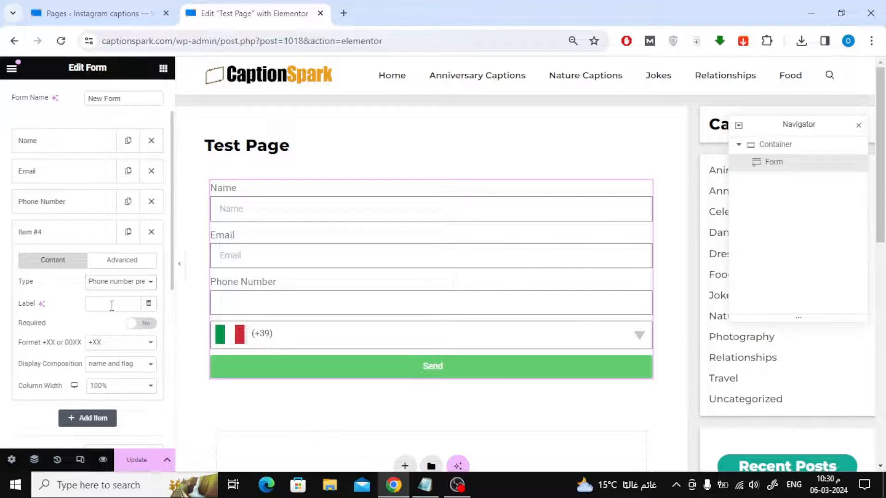
left_click(117, 304)
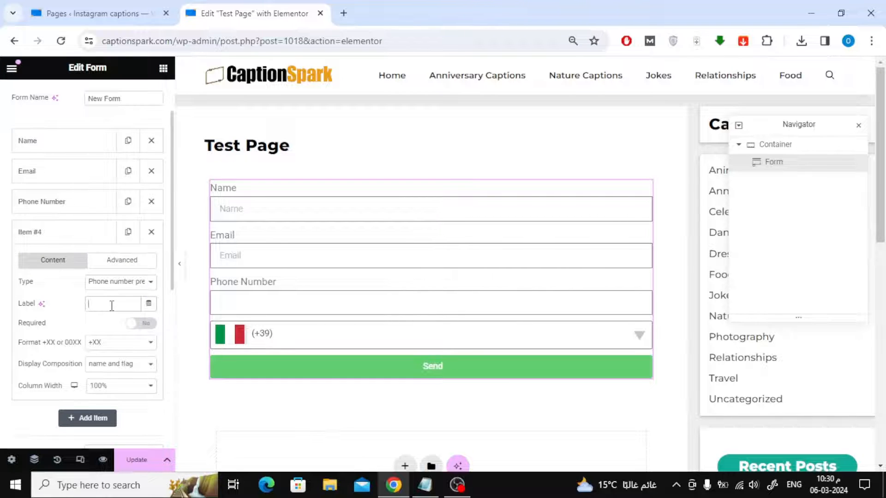
type("Country")
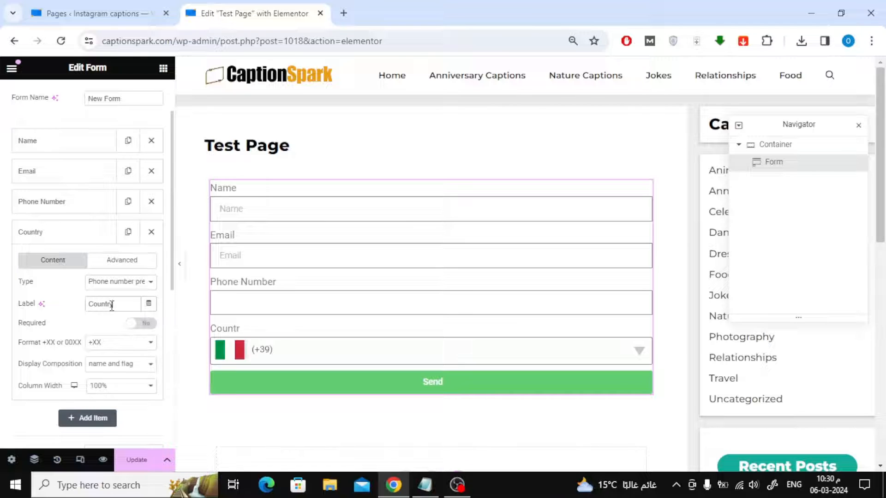
left_click(137, 323)
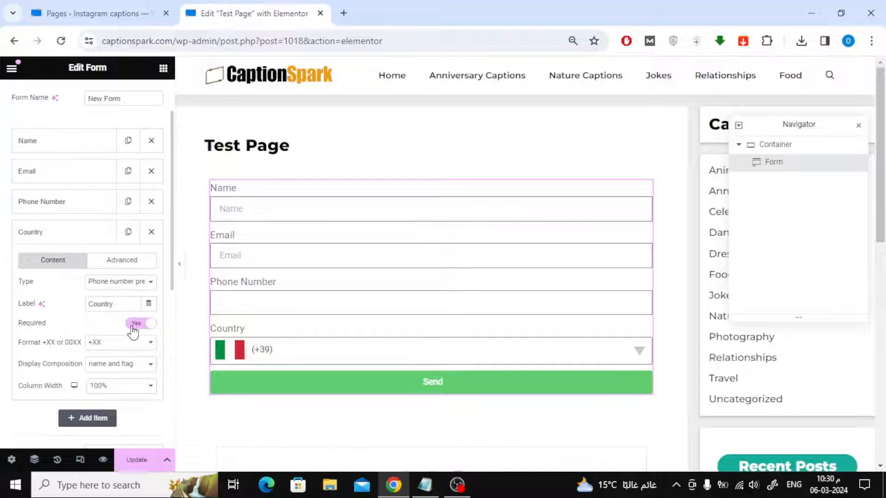
mouse_move(152, 389)
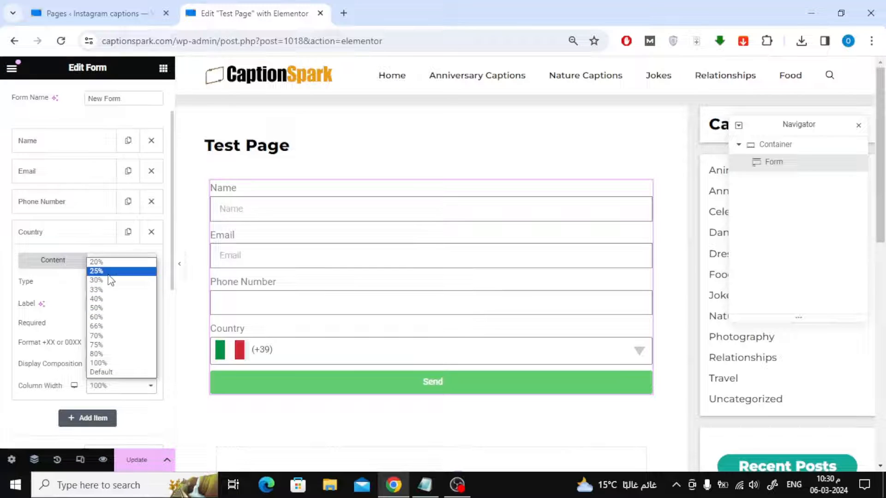
Step: Set Country to 25% width and Phone Number to 75% on one row, then update the page
left_click(96, 270)
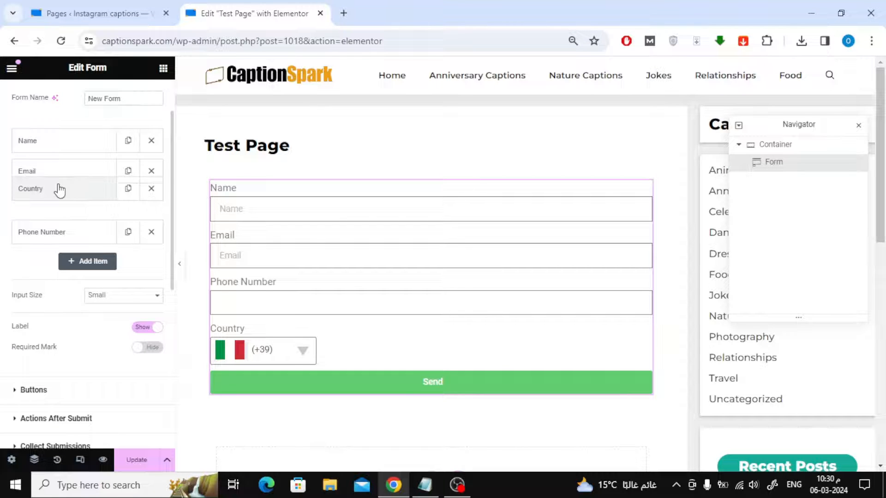
left_click(41, 231)
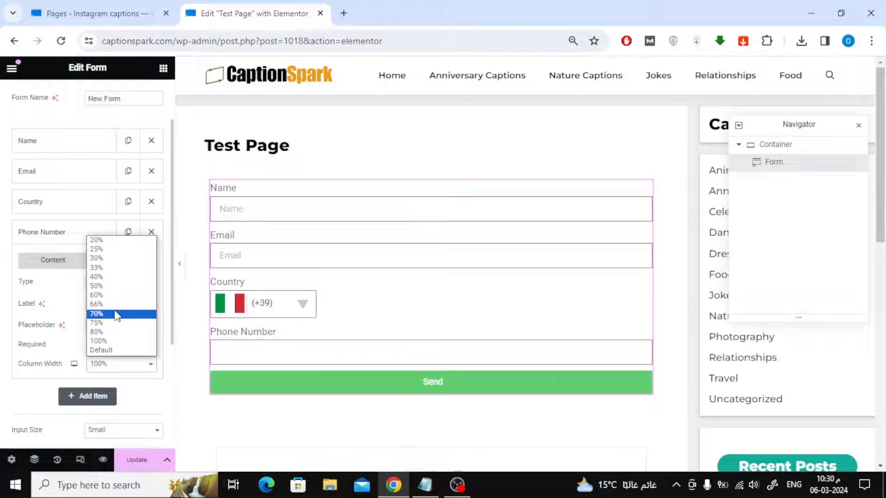
left_click(96, 322)
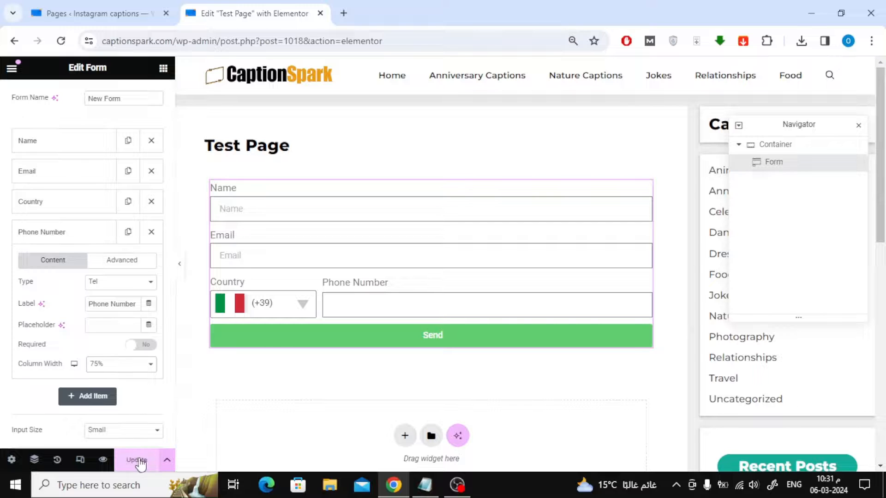
left_click(135, 460)
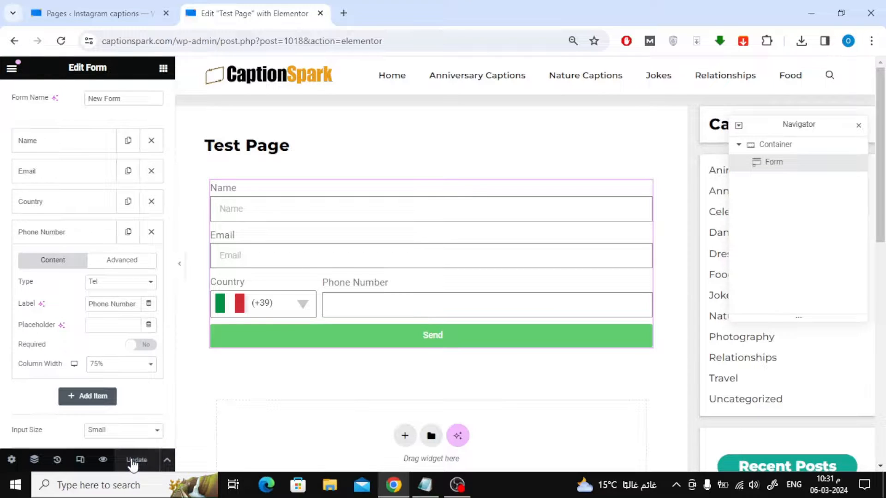
left_click(12, 67)
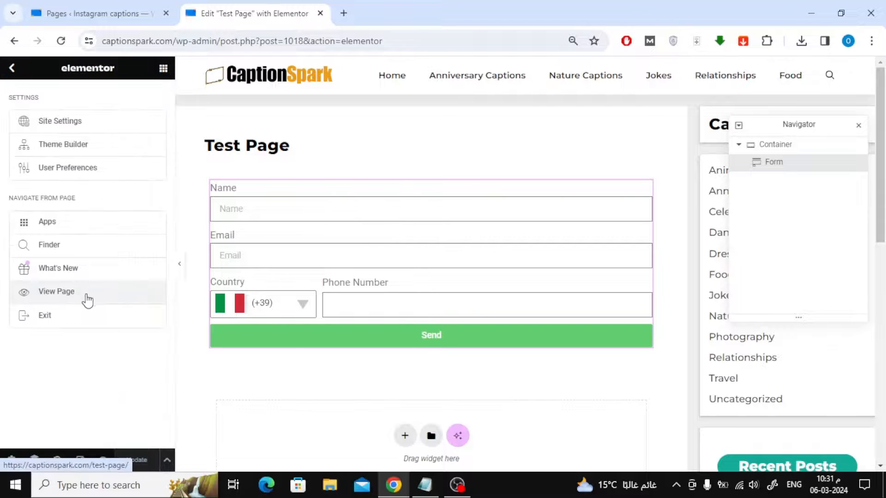
Step: View the live Test Page and pick the +212 country code from the dropdown
left_click(57, 291)
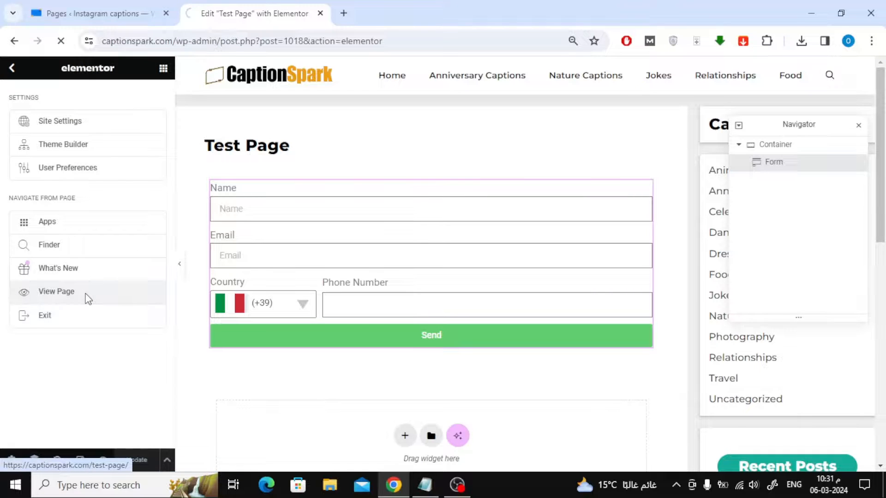
left_click(57, 291)
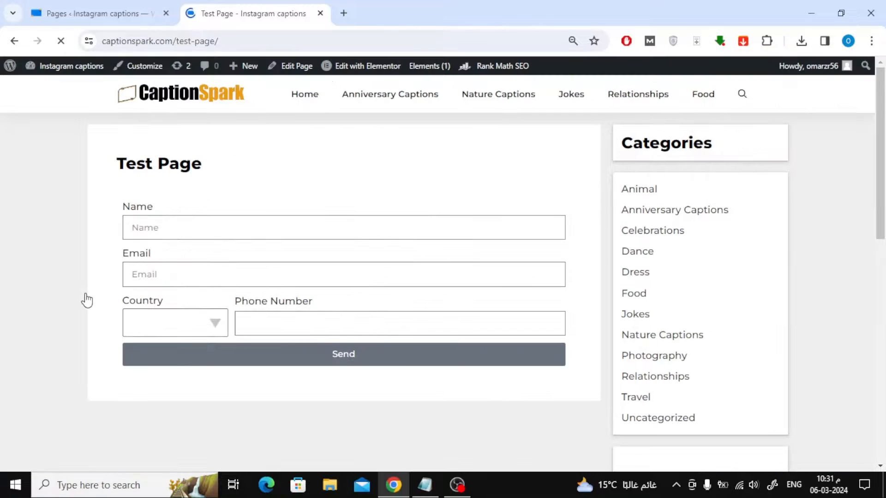
left_click(174, 322)
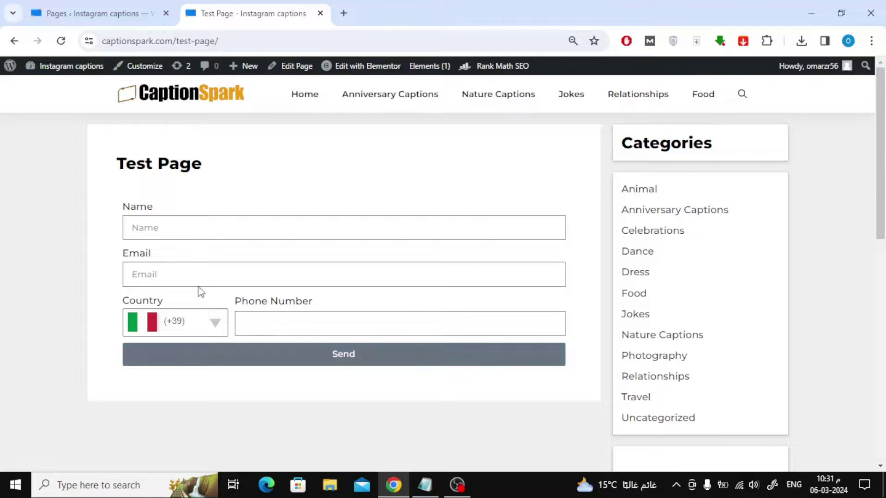
left_click(174, 323)
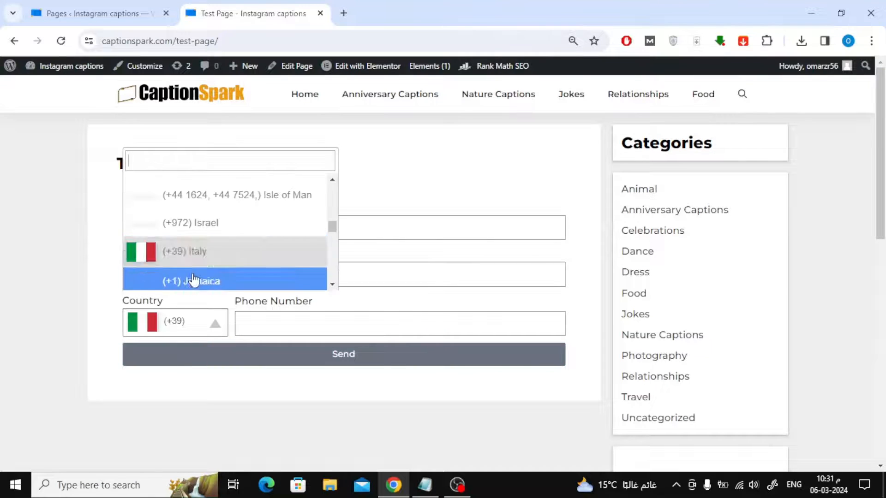
scroll("down", 3)
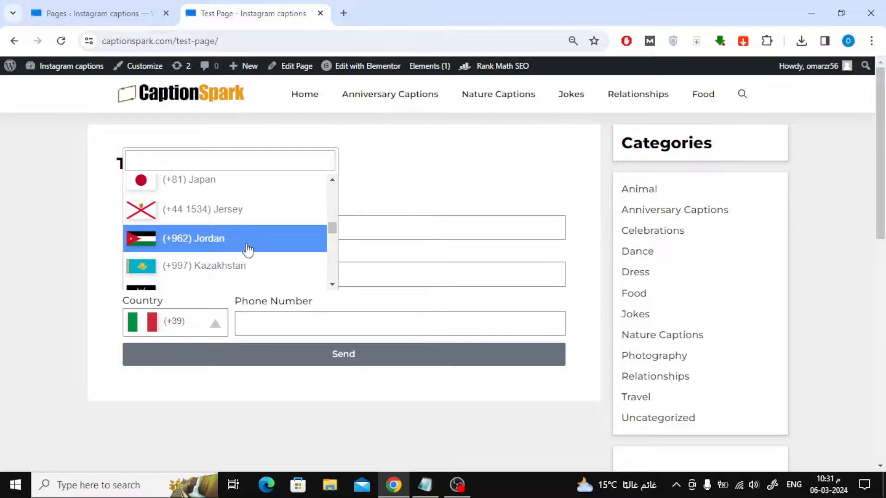
scroll("down", 3)
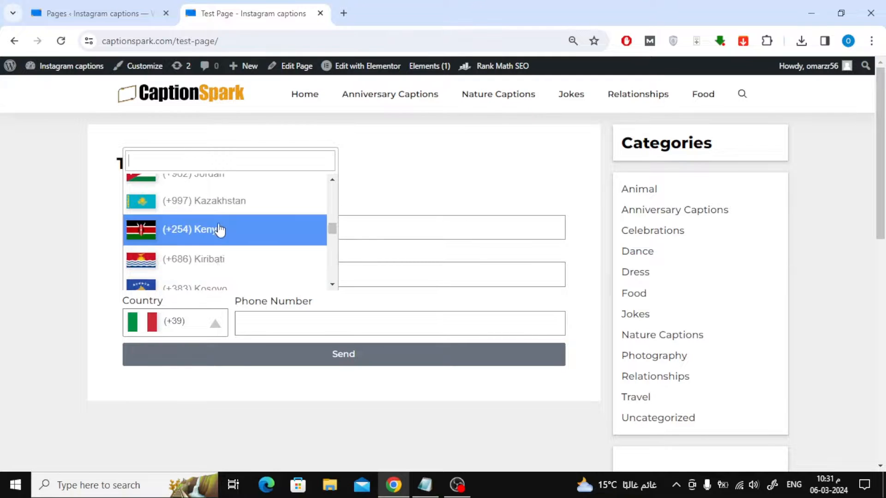
scroll("down", 3)
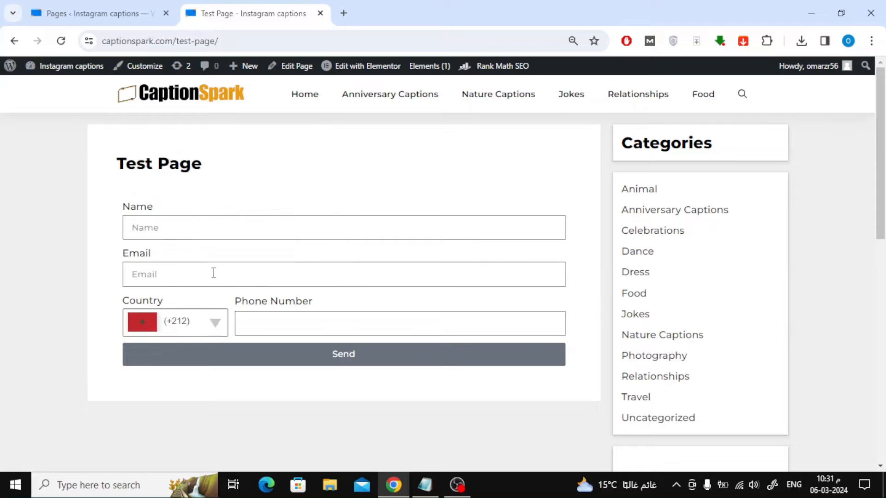
type("6")
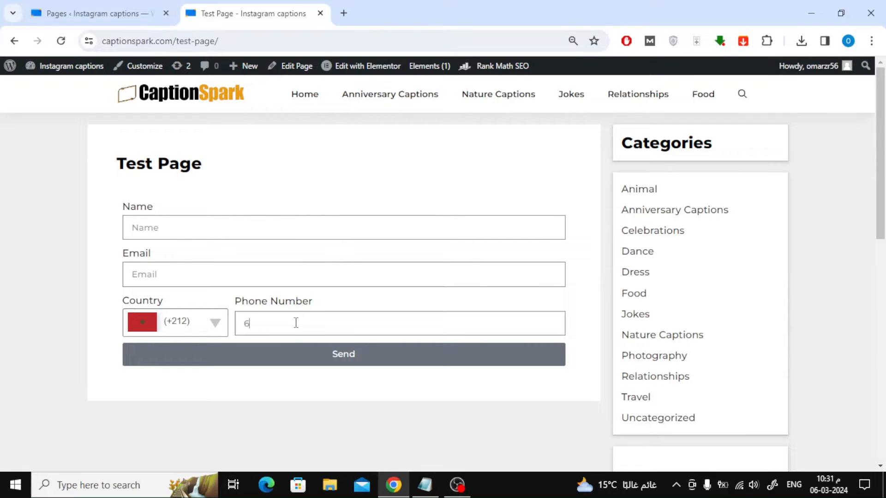
type("8464121")
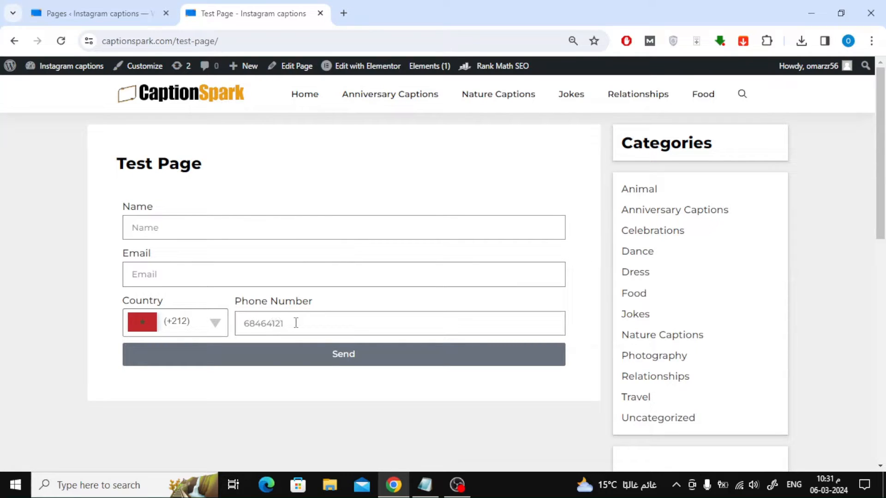